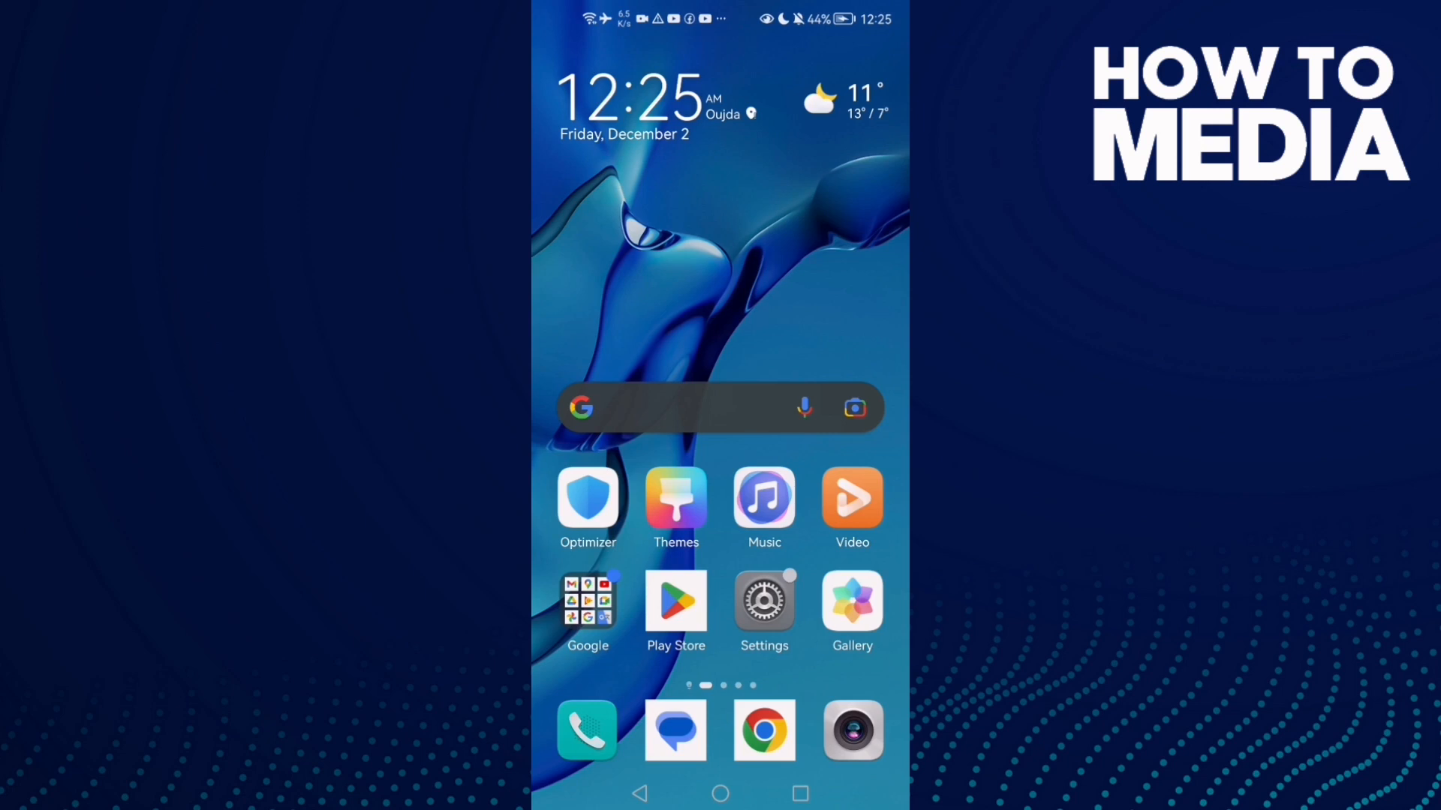
- Reach Instagram's permissions page in Settings > Apps, showing Camera, Microphone and Storage allowed
click(764, 600)
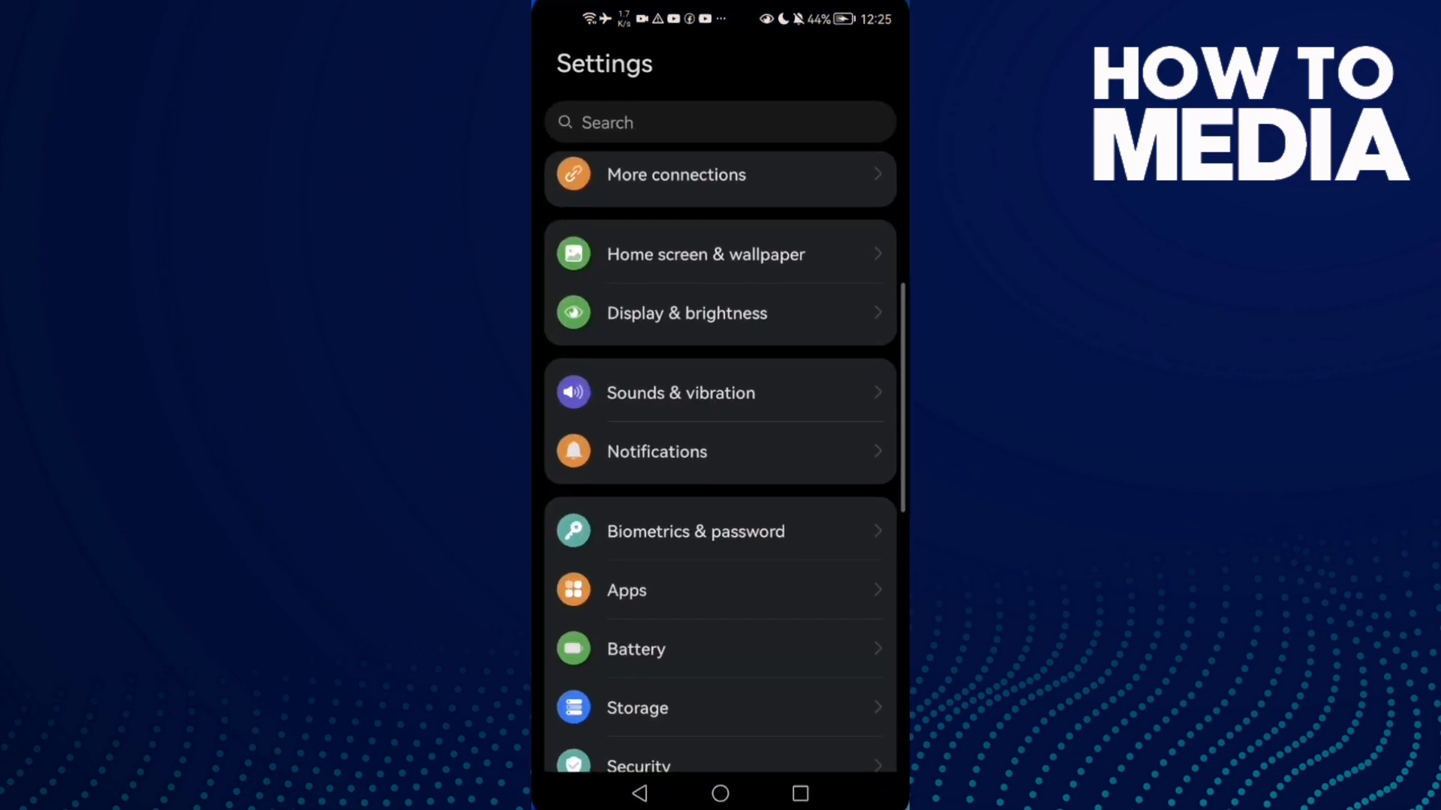
scroll(down, 3)
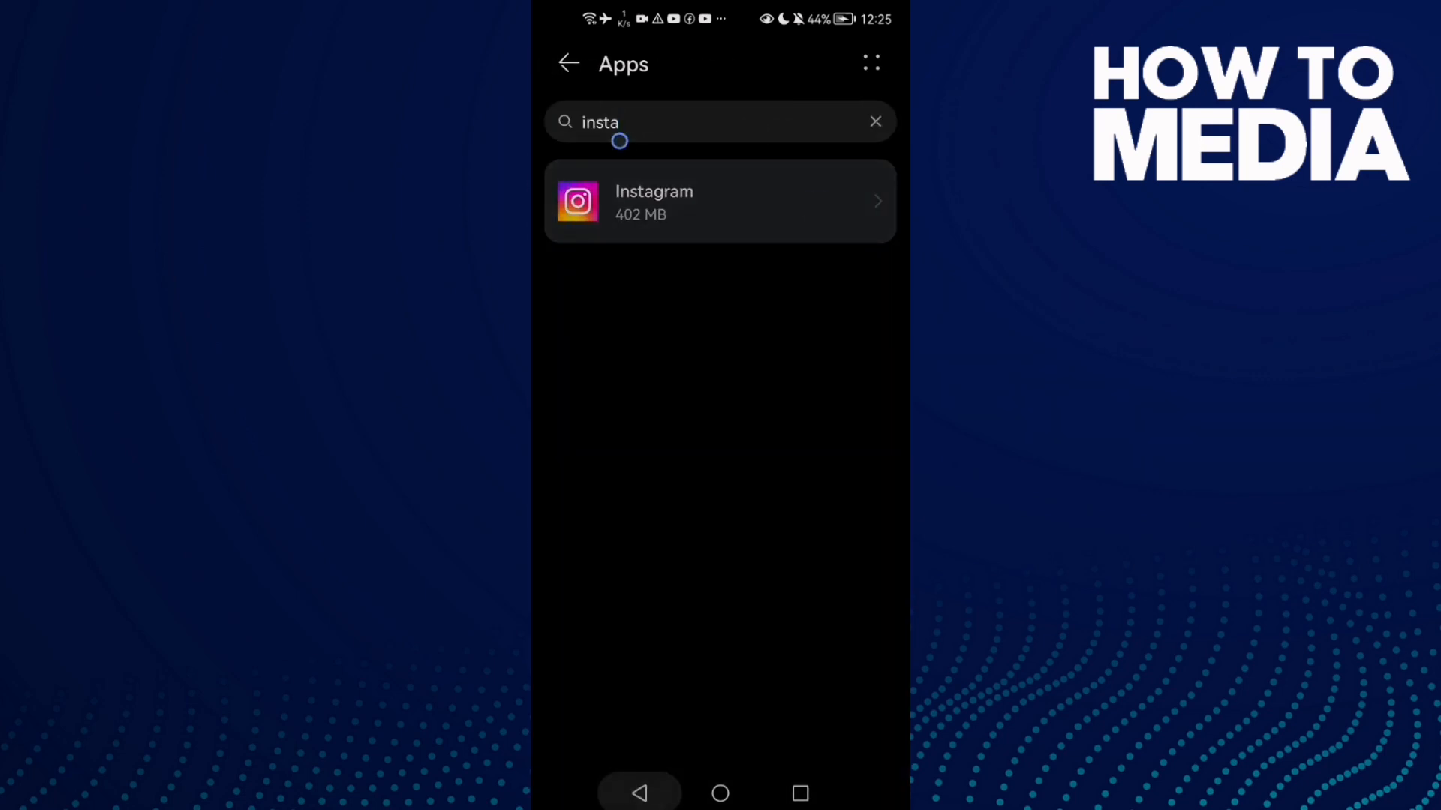
click(719, 201)
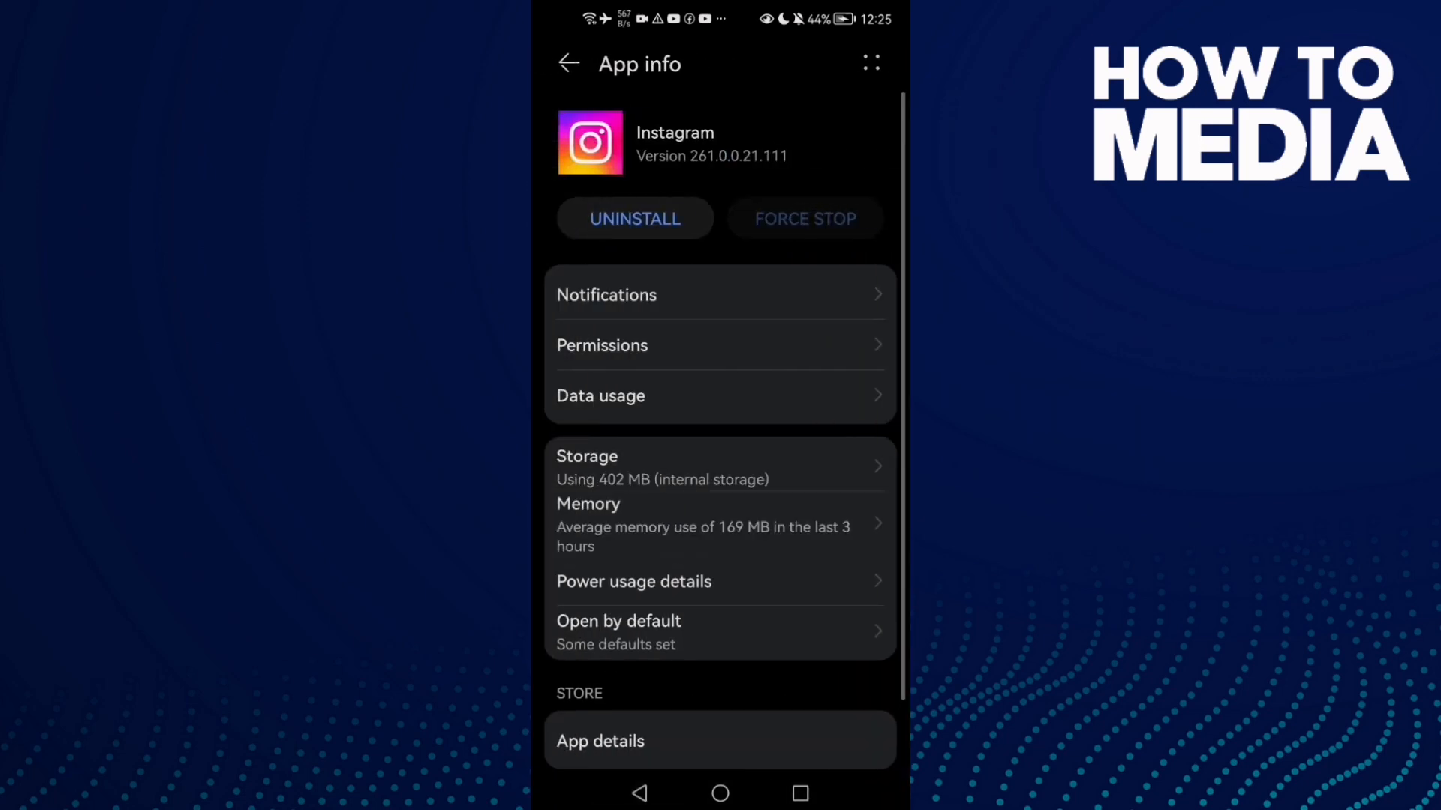
click(602, 345)
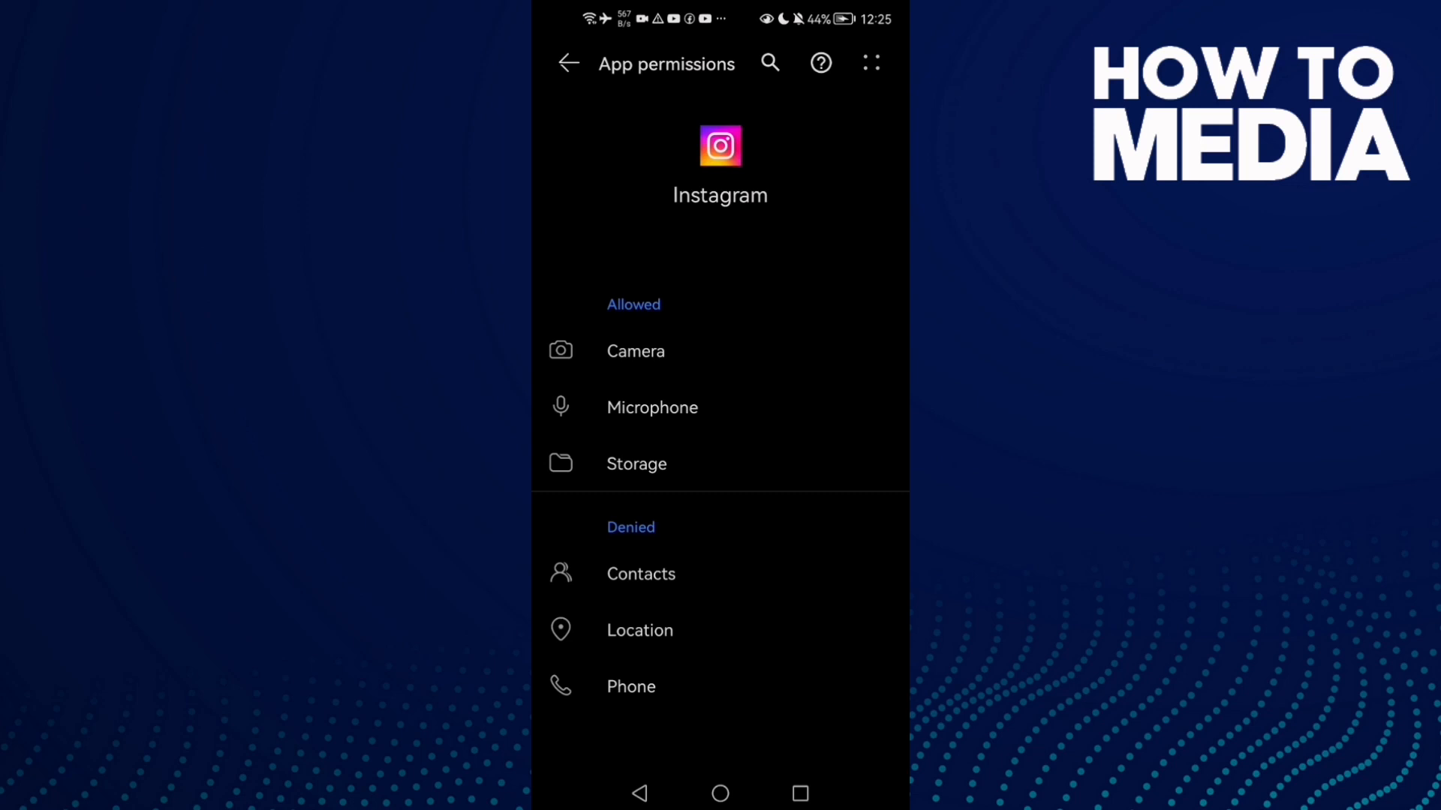